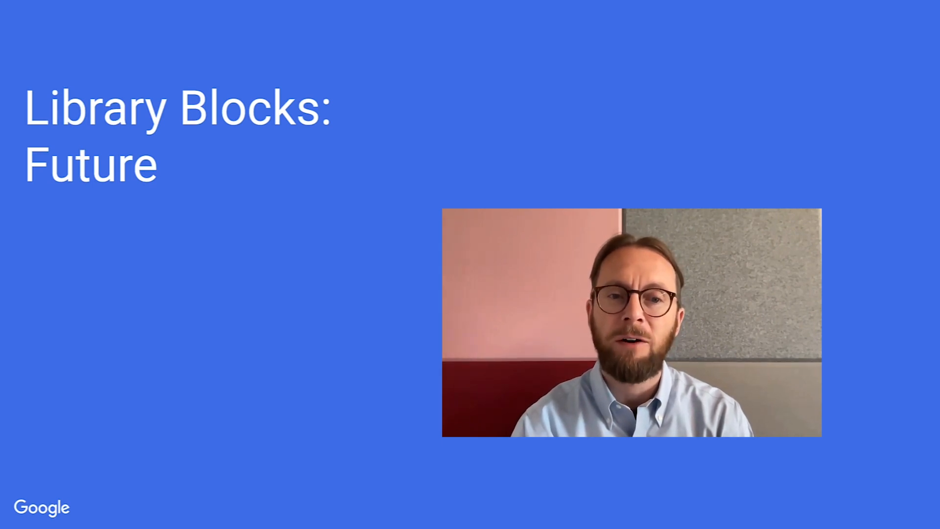
Step: Advance to the 'Future directions: moving to plugins' slide showing both items marked Done
key(Right)
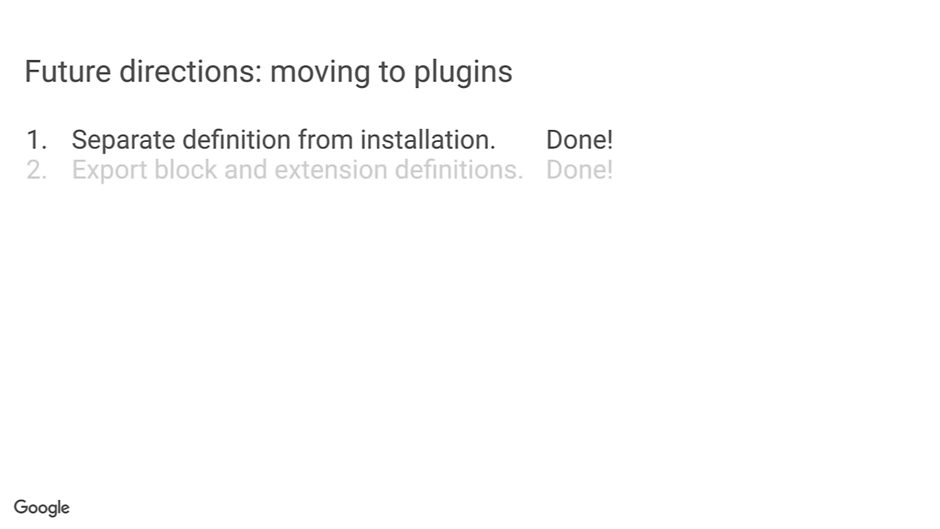